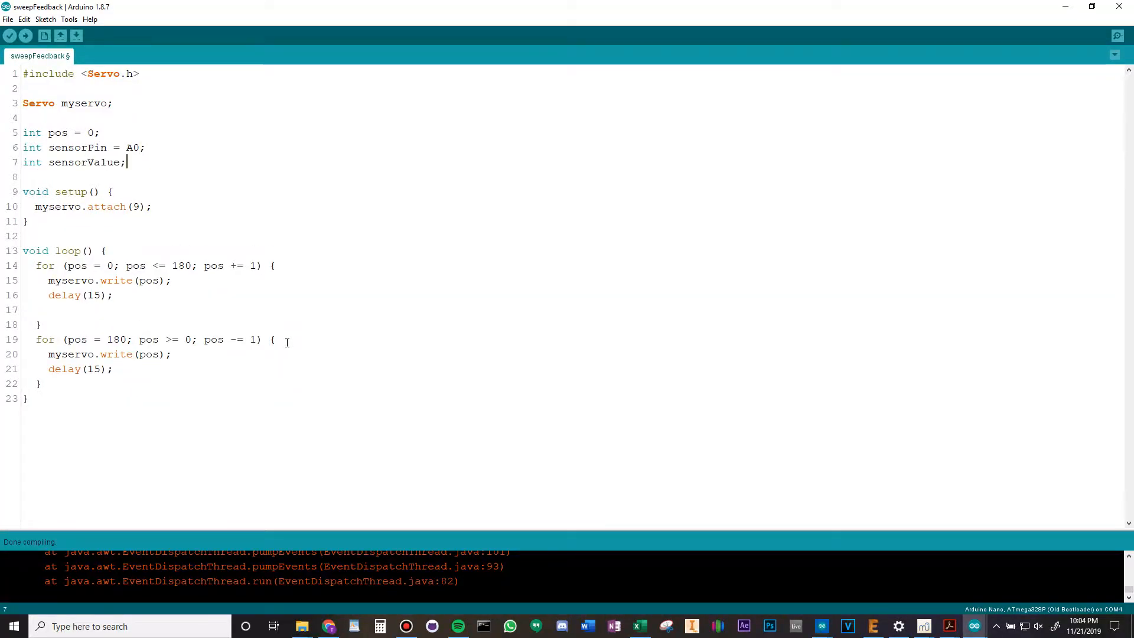
# - Add Serial.begin(9600), analogRead and Serial.println of the sensor value, plus threshold 120
pyautogui.write('Serial')
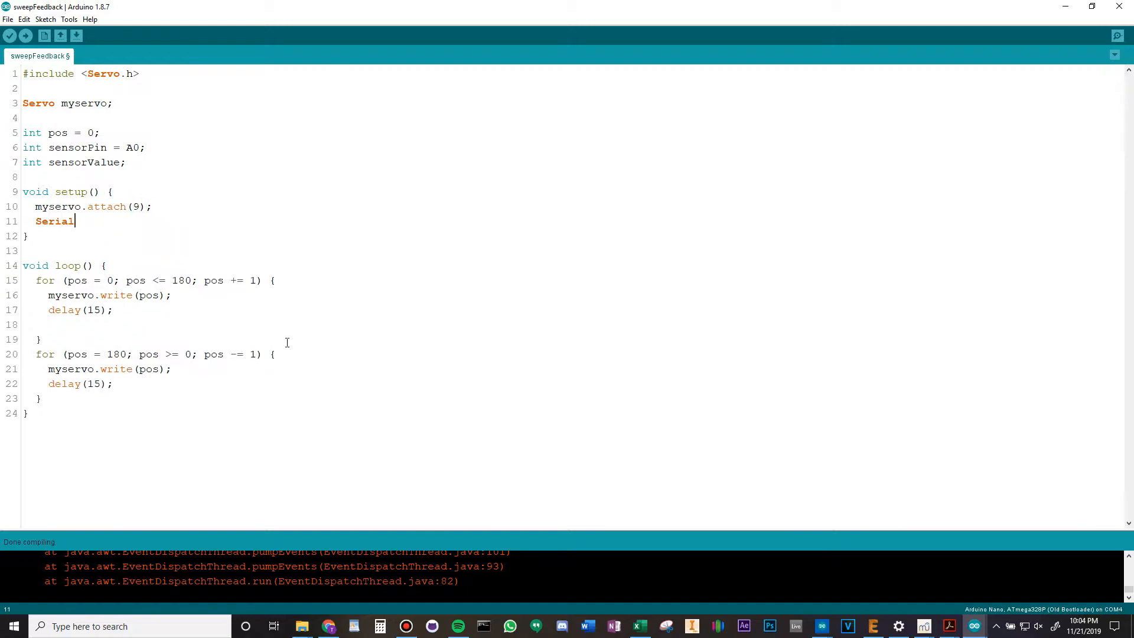
pyautogui.click(70, 19)
pyautogui.write('int threshold = 120;')
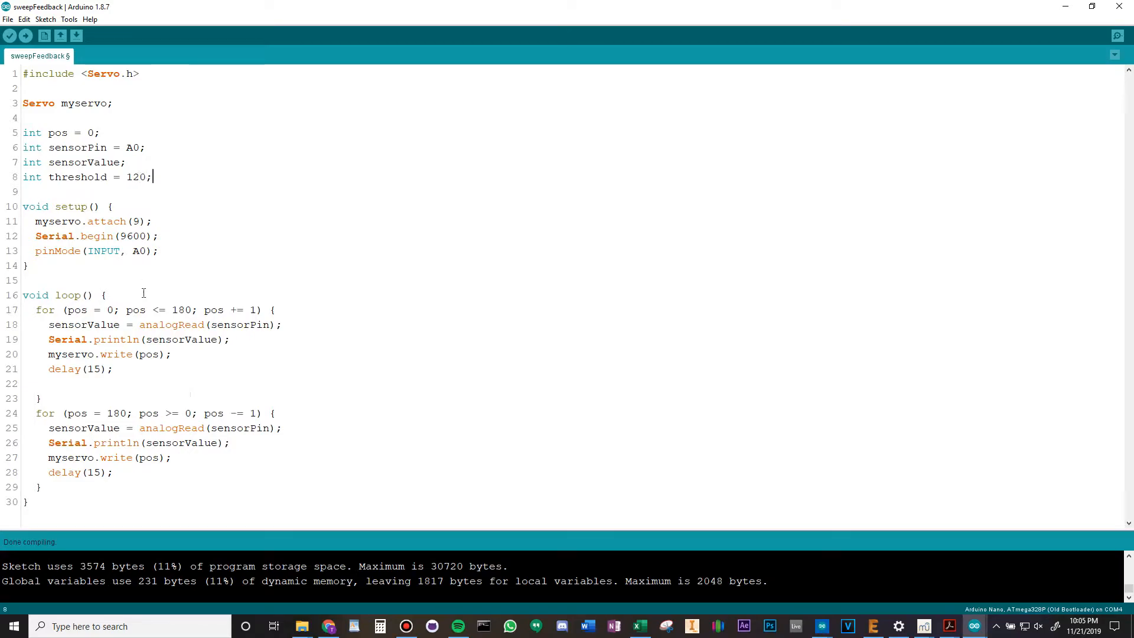
# - In the forward loop, add if (sensorValue >= threshold) subtracting 50 from pos
pyautogui.write('if (sensorValu')
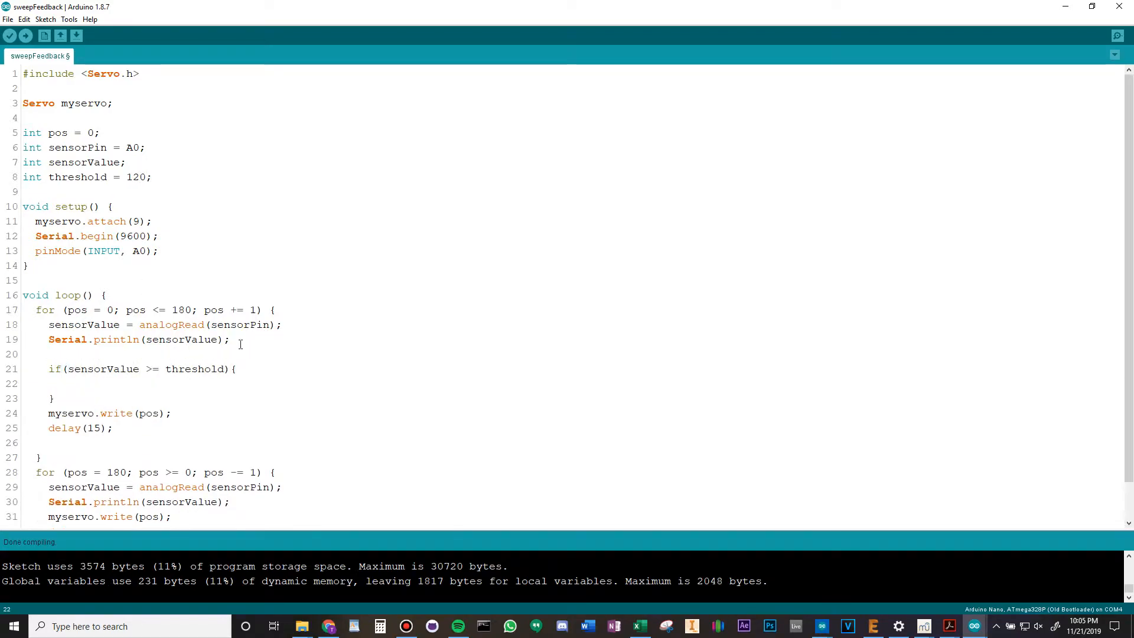
pyautogui.write('pos -= 50;')
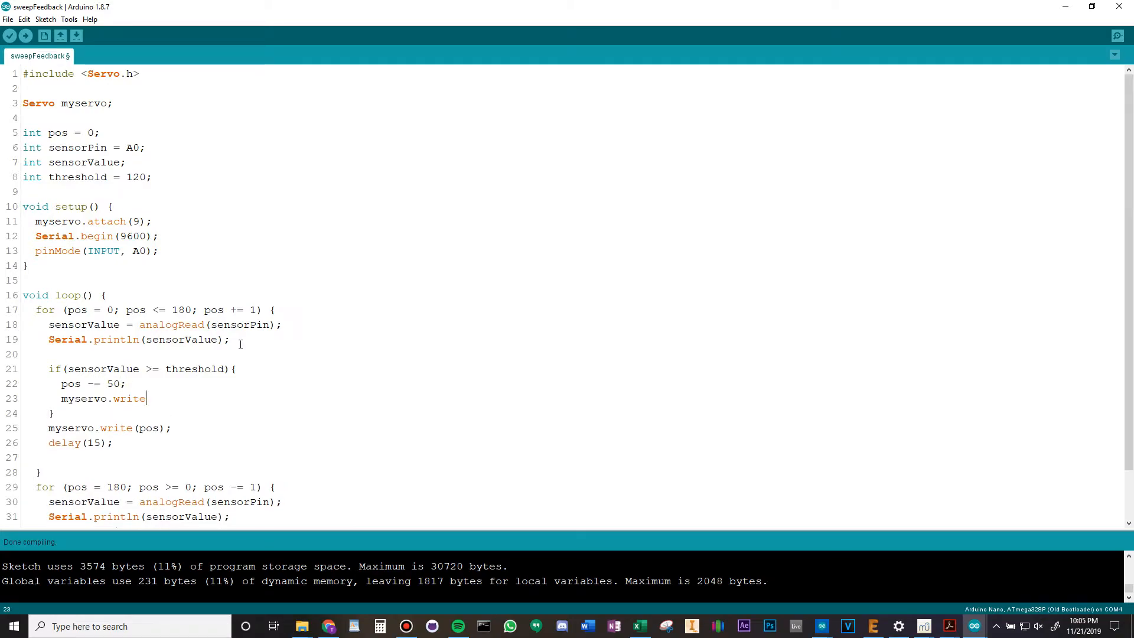